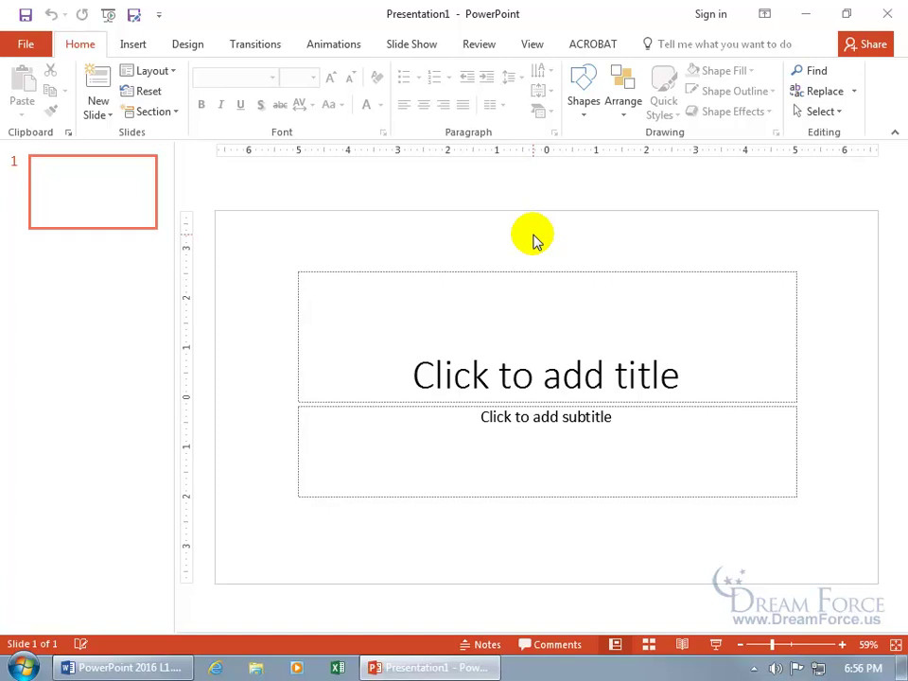
mouse_move(274, 288)
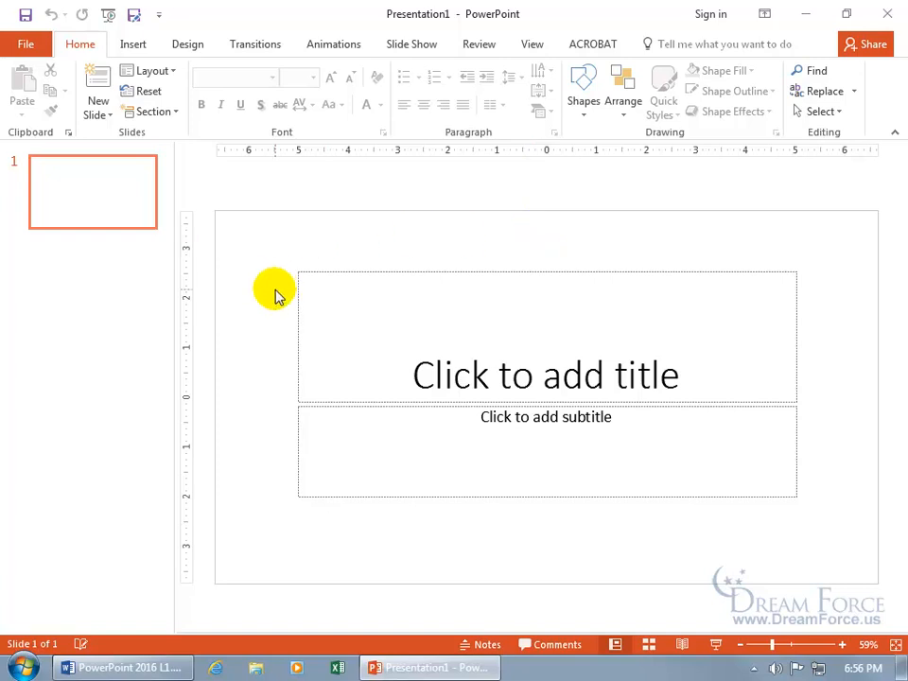
mouse_move(473, 364)
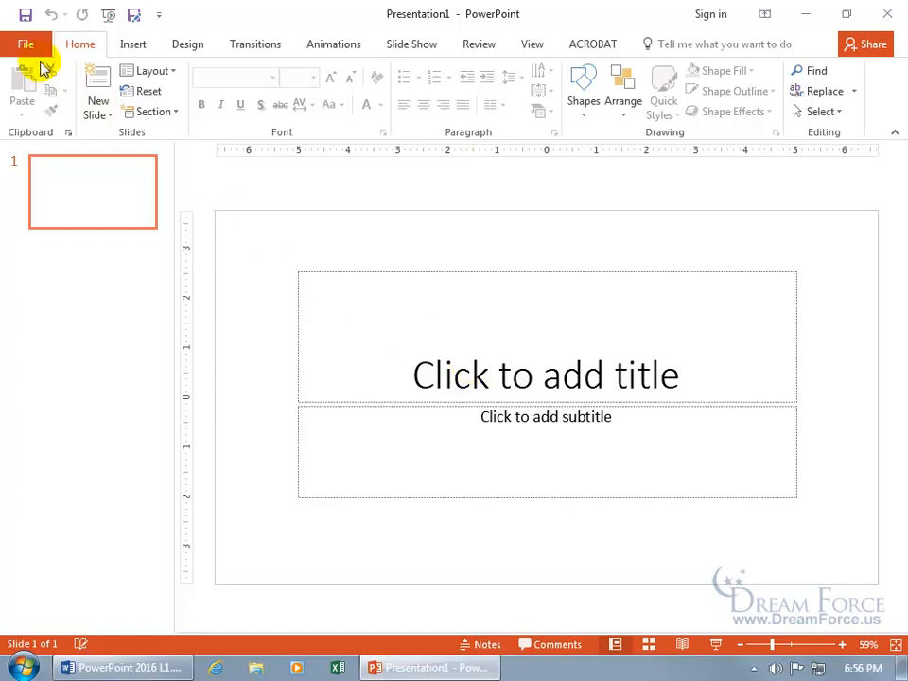
Go to File > New and browse the featured templates, including the 2017 illustrated calendar
left_click(26, 44)
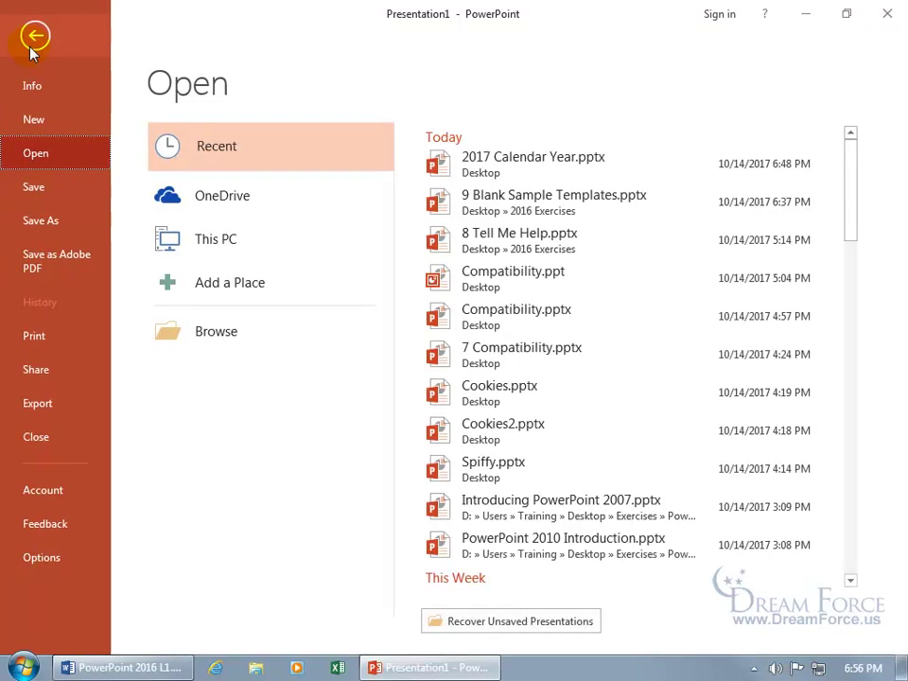
mouse_move(35, 119)
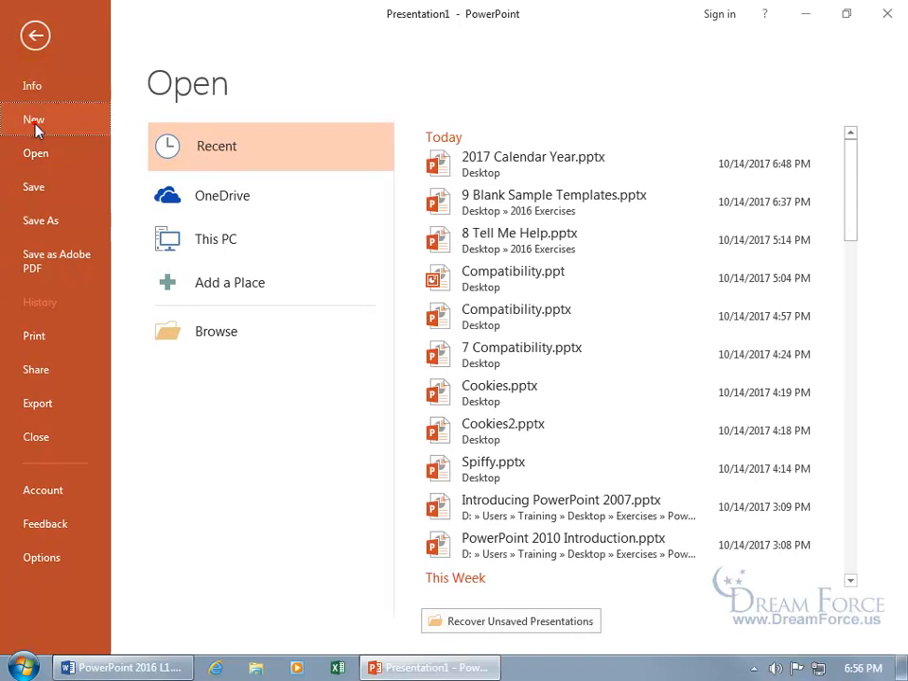
left_click(33, 119)
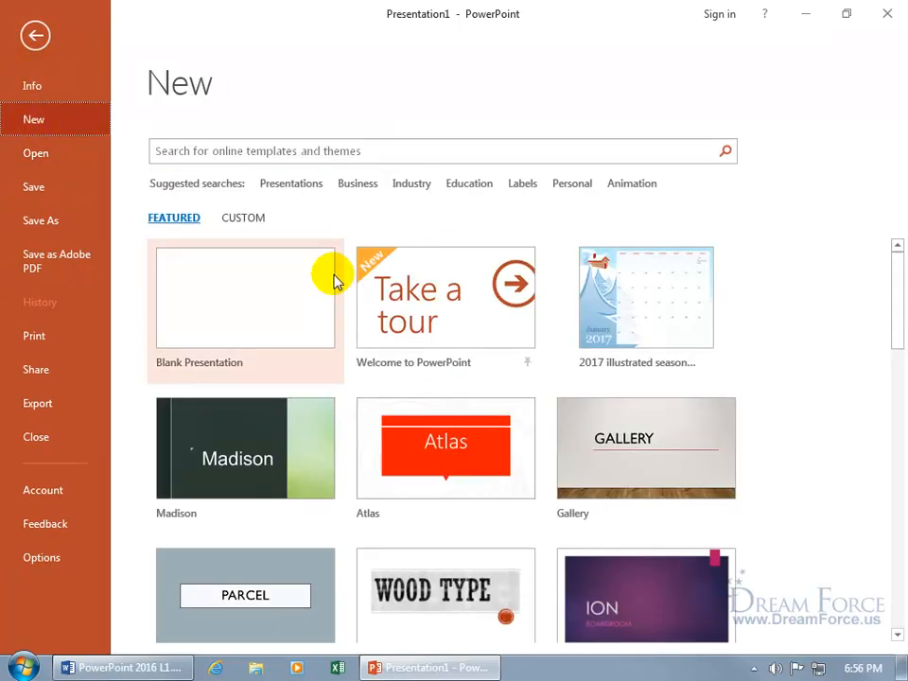
scroll("down", 3)
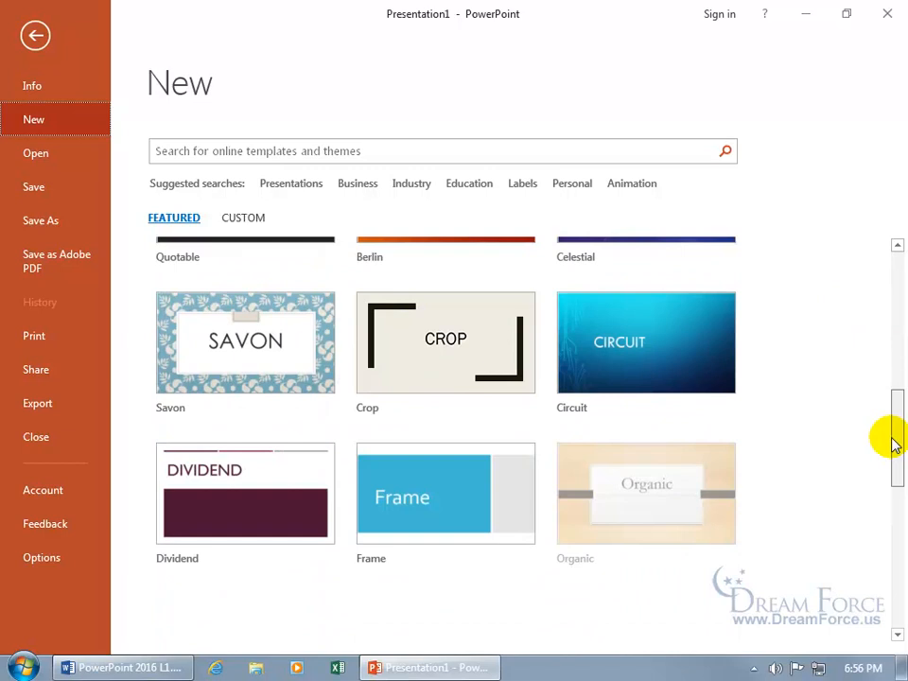
scroll("up", 3)
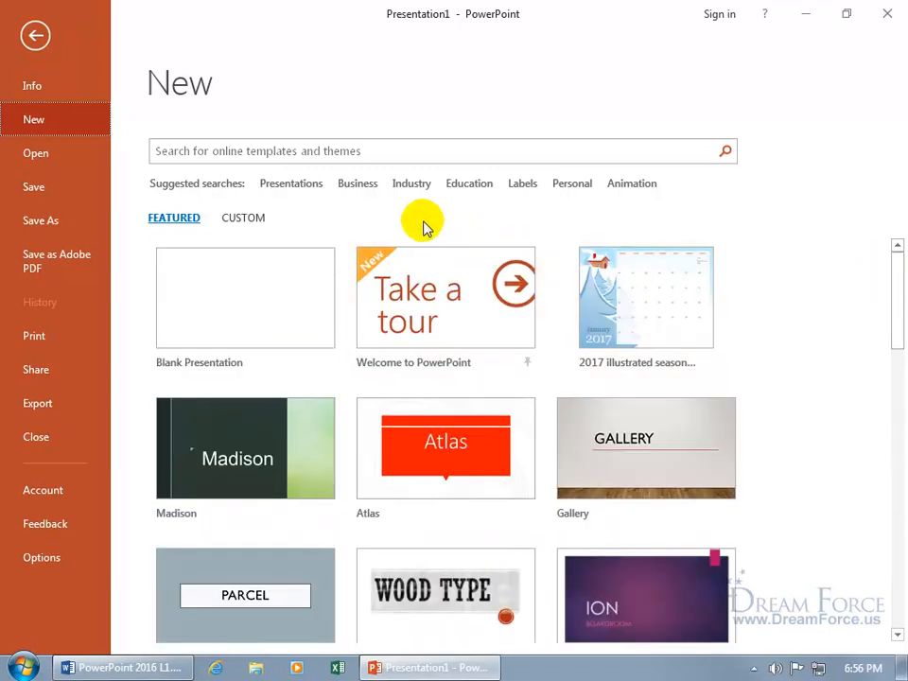
mouse_move(437, 192)
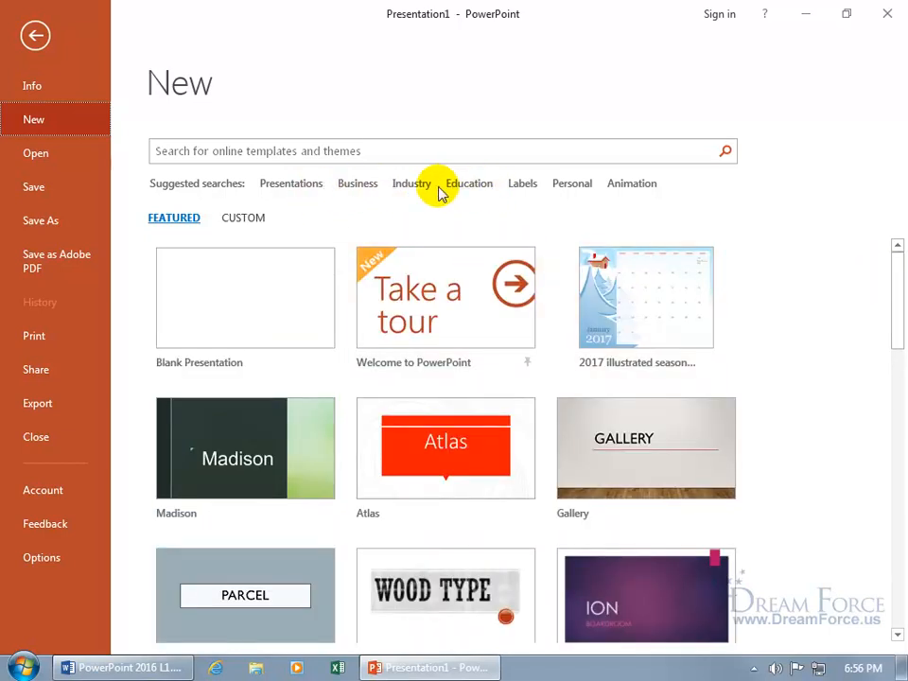
Search online templates for Business and scroll through the results, reaching certificate templates
left_click(358, 183)
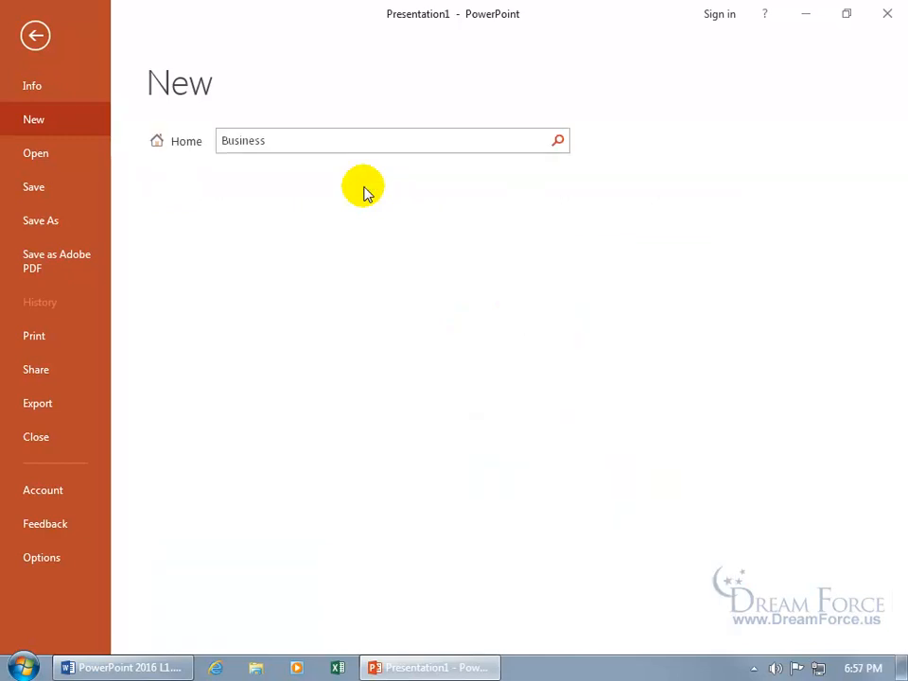
left_click(557, 140)
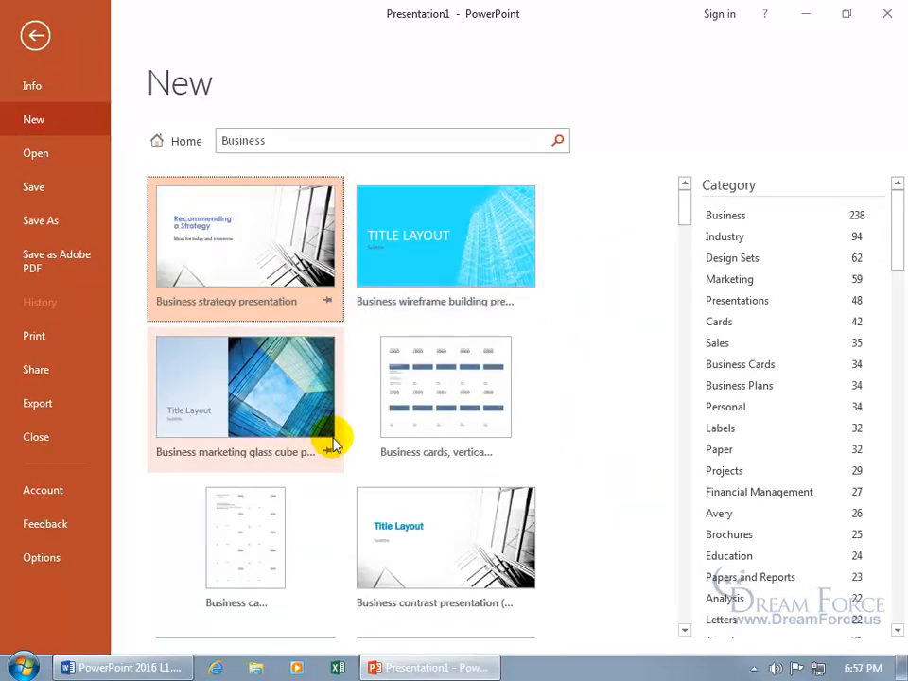
mouse_move(345, 506)
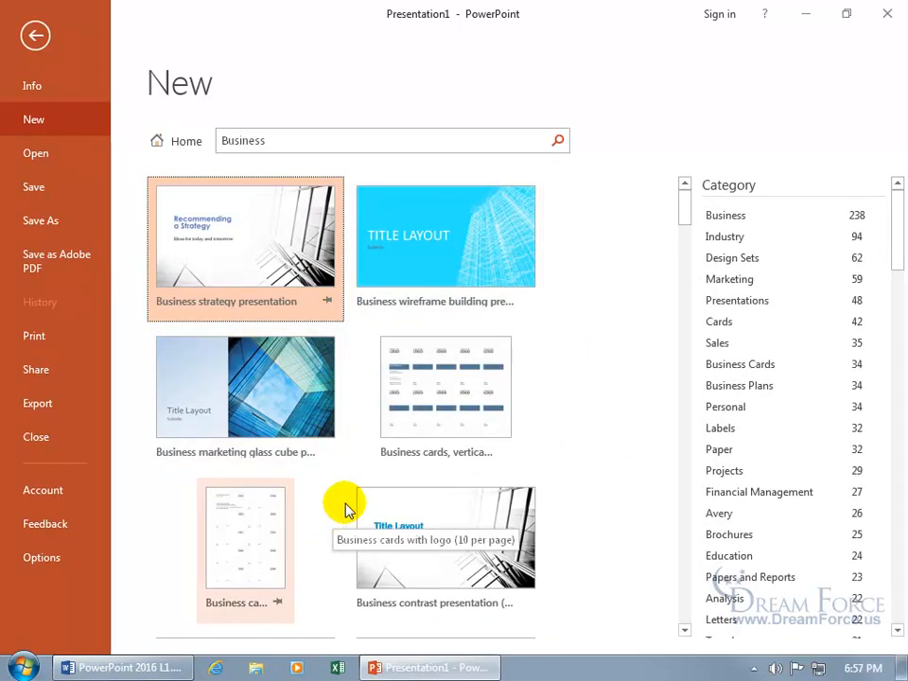
mouse_move(726, 215)
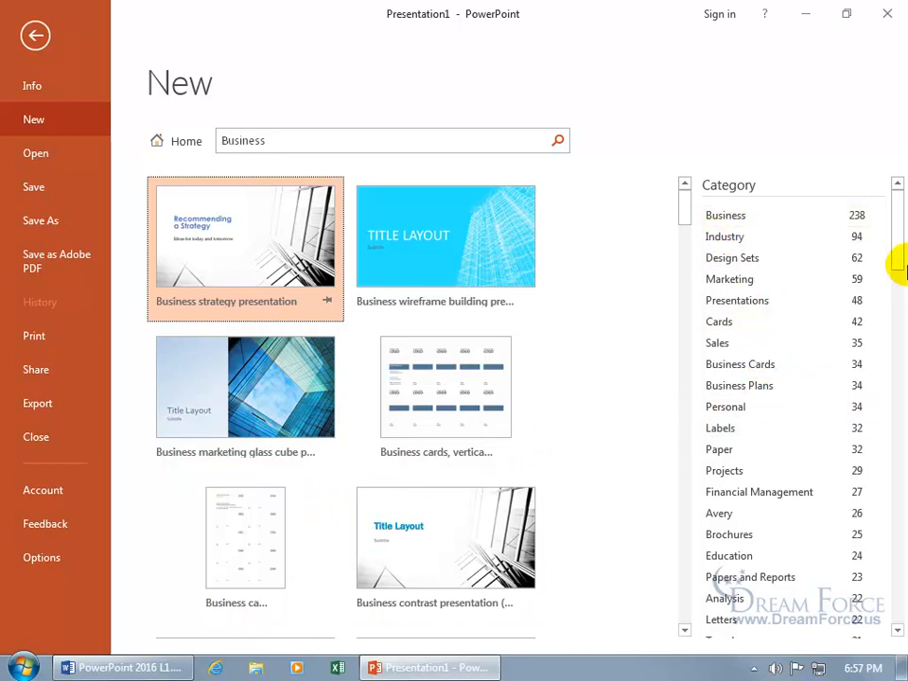
scroll("down", 3)
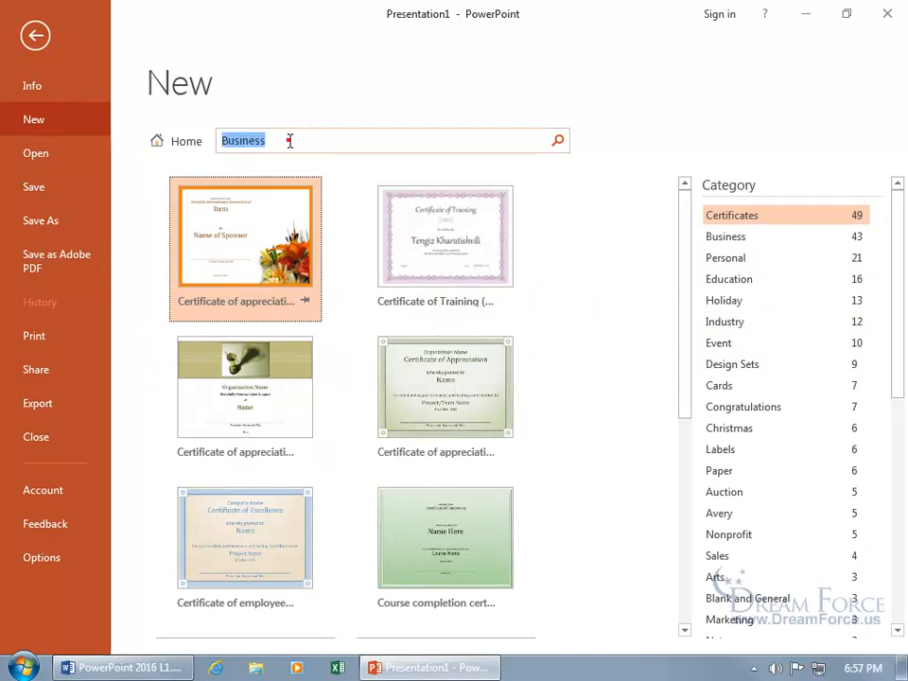
Search templates for 'autumn' and scroll to the 2017 illustrated seasonal calendar designs
type("autumn")
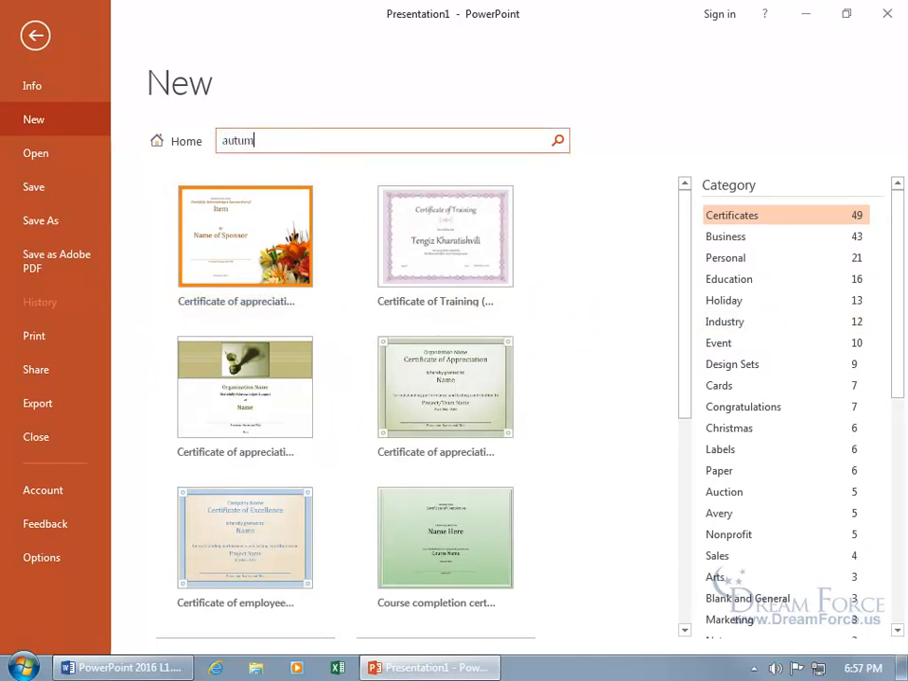
left_click(557, 140)
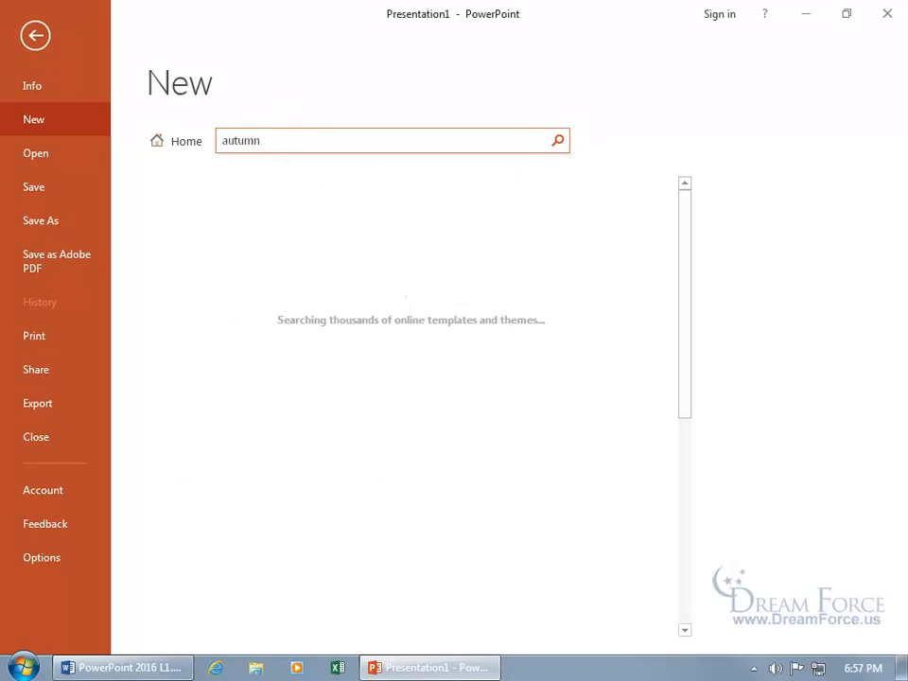
left_click(557, 140)
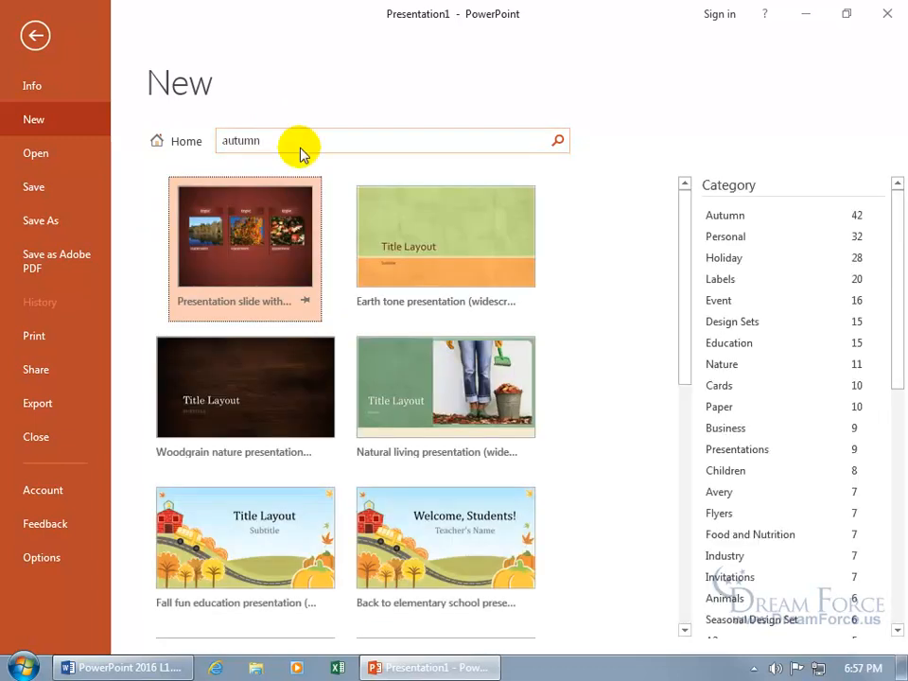
scroll("up", 3)
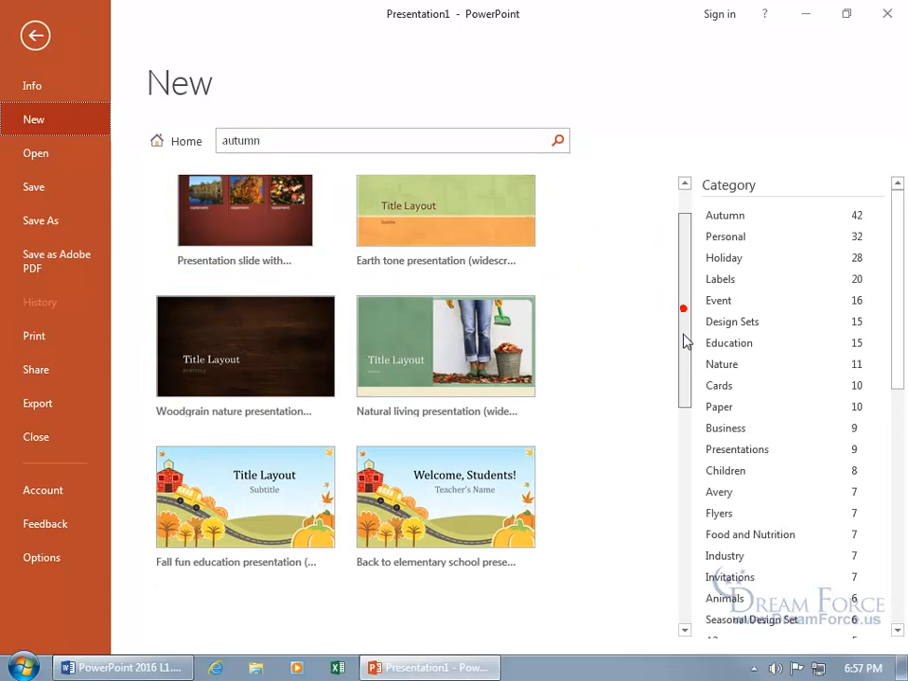
scroll("down", 3)
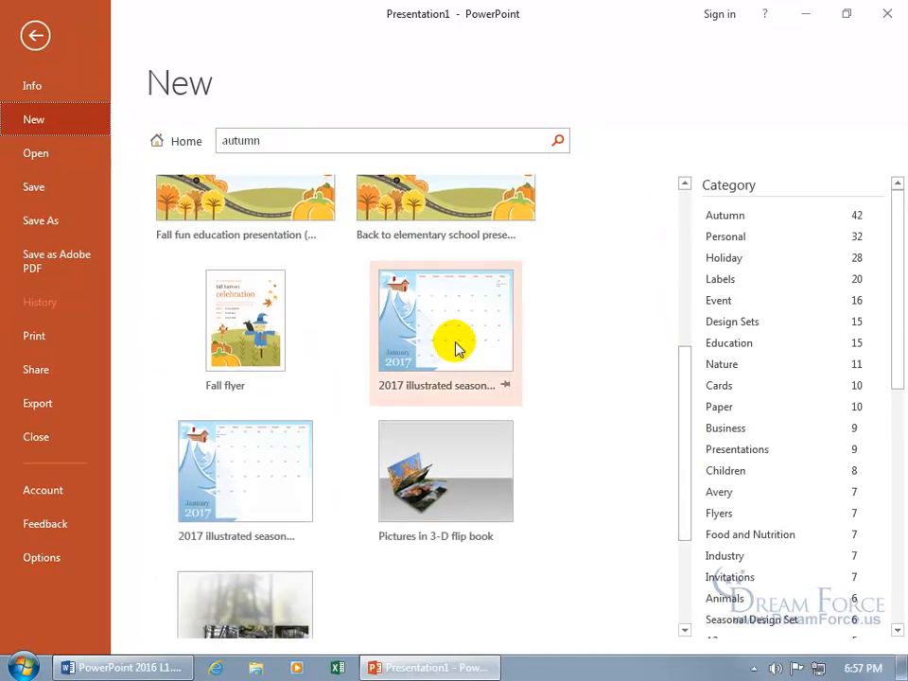
Open the preview of the 2017 illustrated seasonal calendar template
left_click(445, 319)
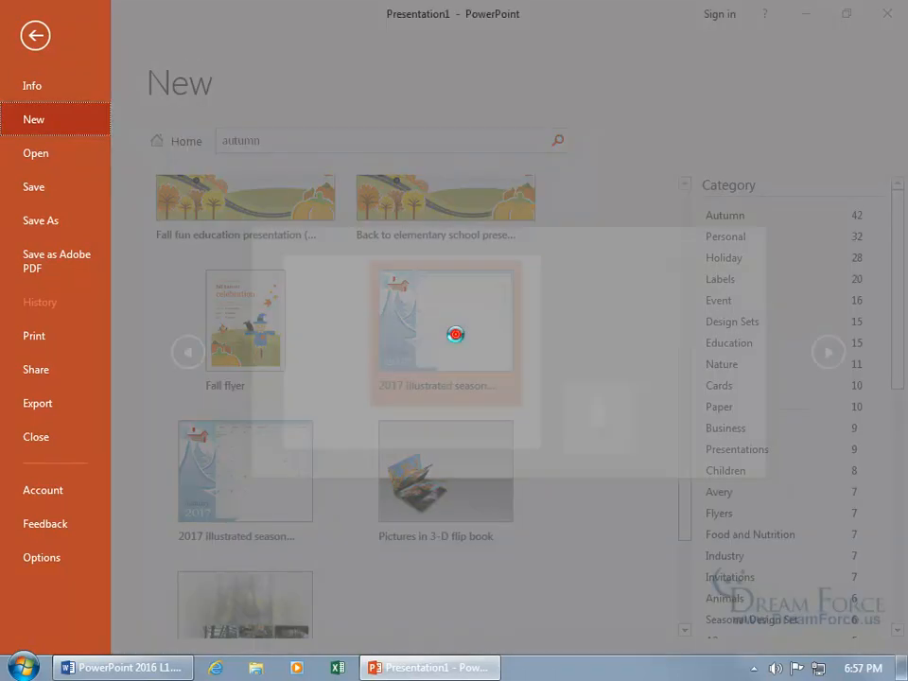
left_click(445, 318)
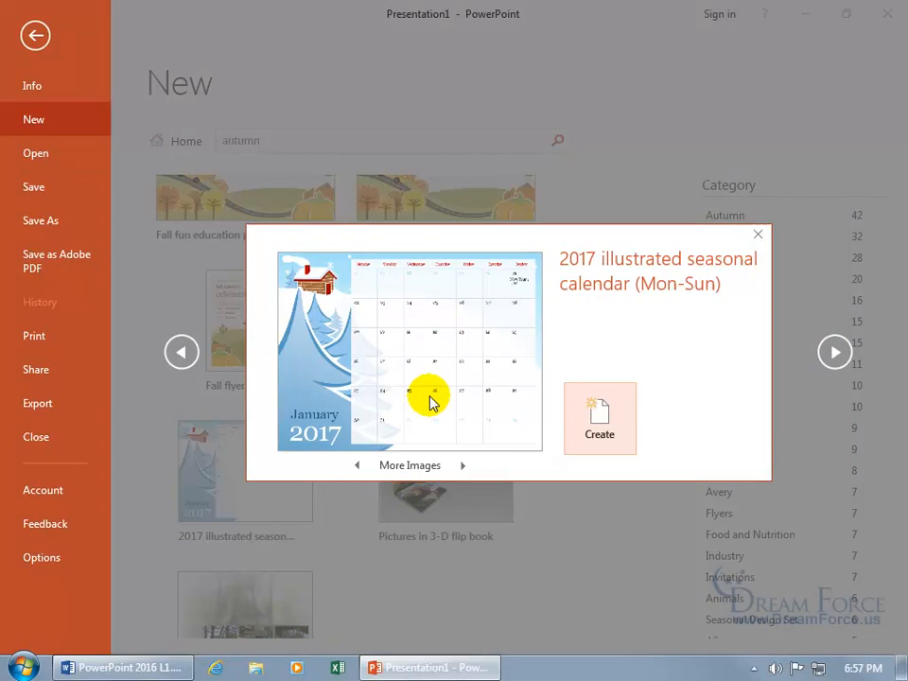
mouse_move(454, 367)
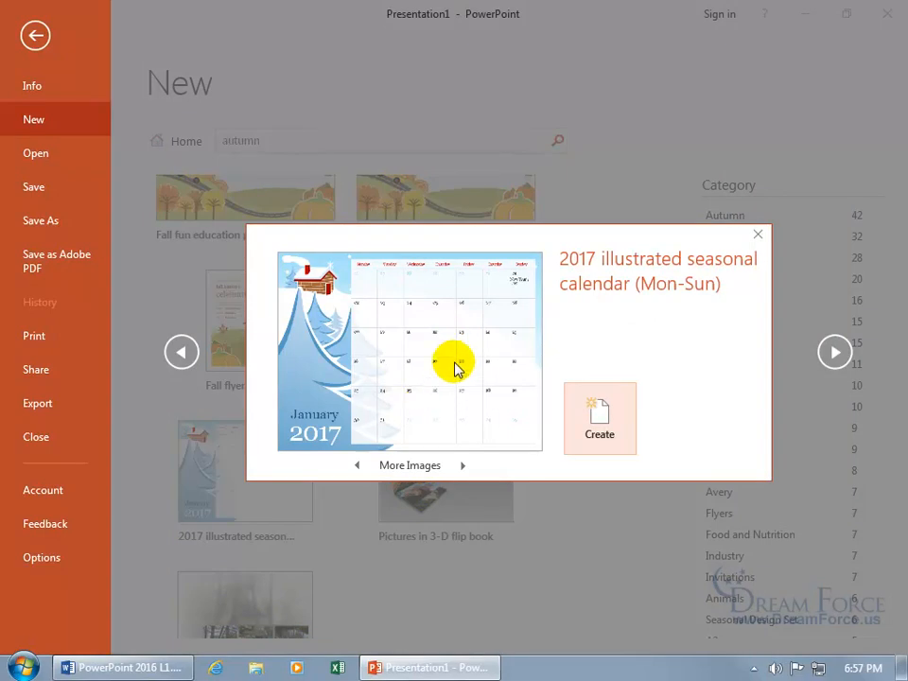
mouse_move(298, 336)
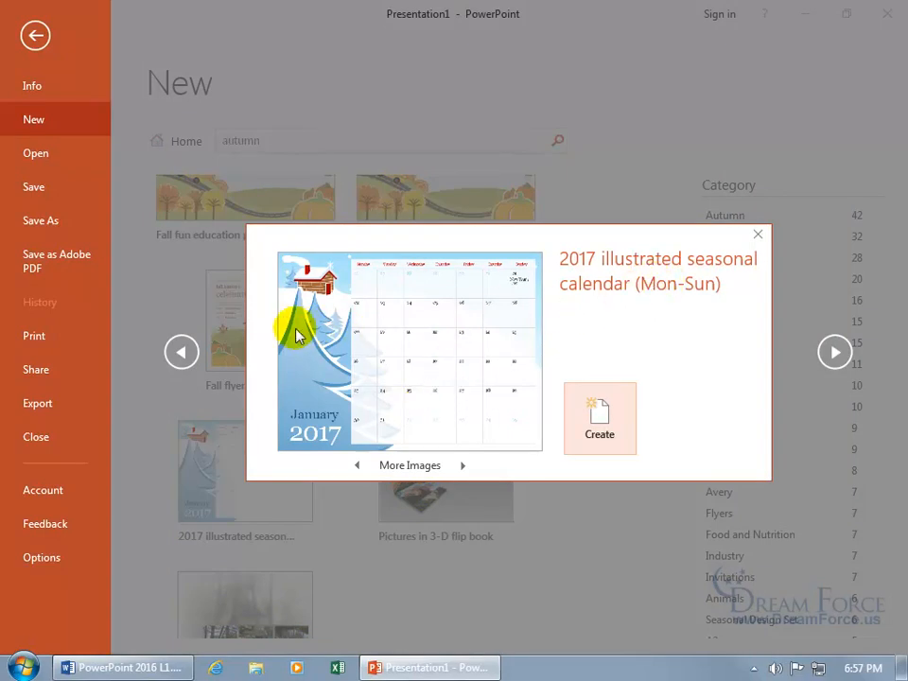
mouse_move(236, 331)
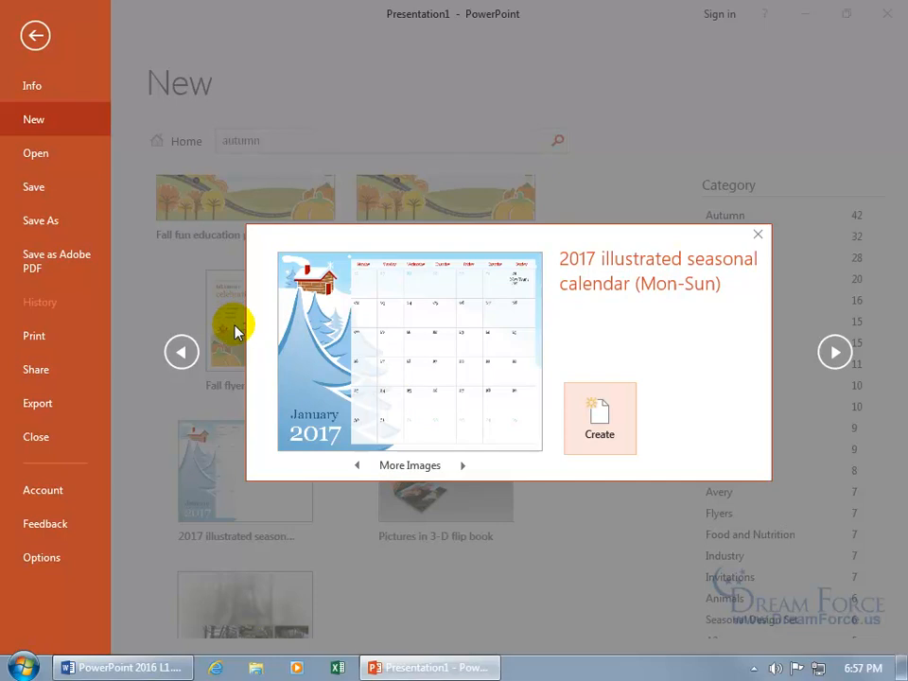
left_click(182, 351)
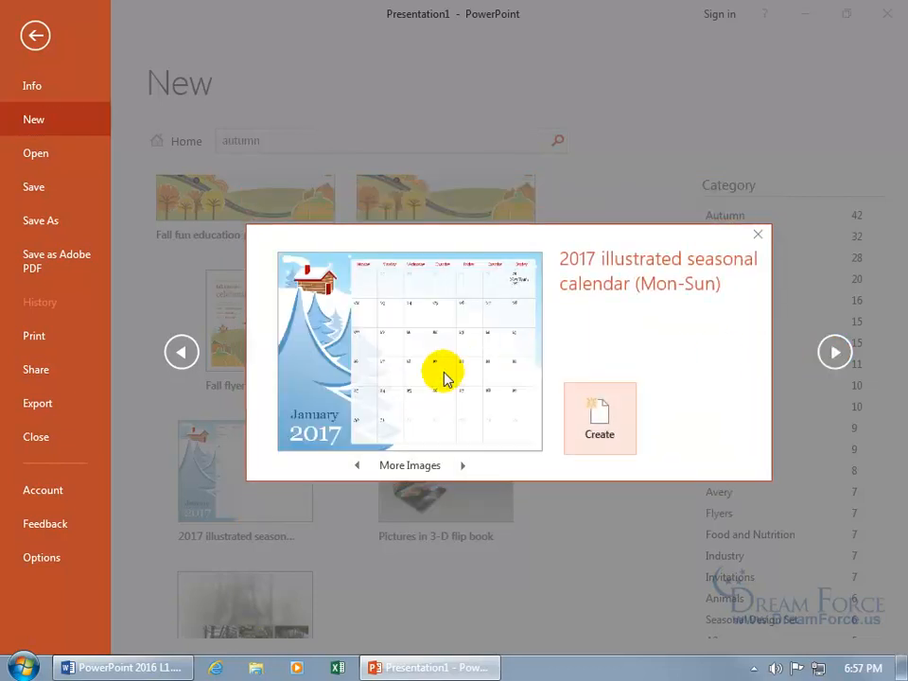
mouse_move(463, 470)
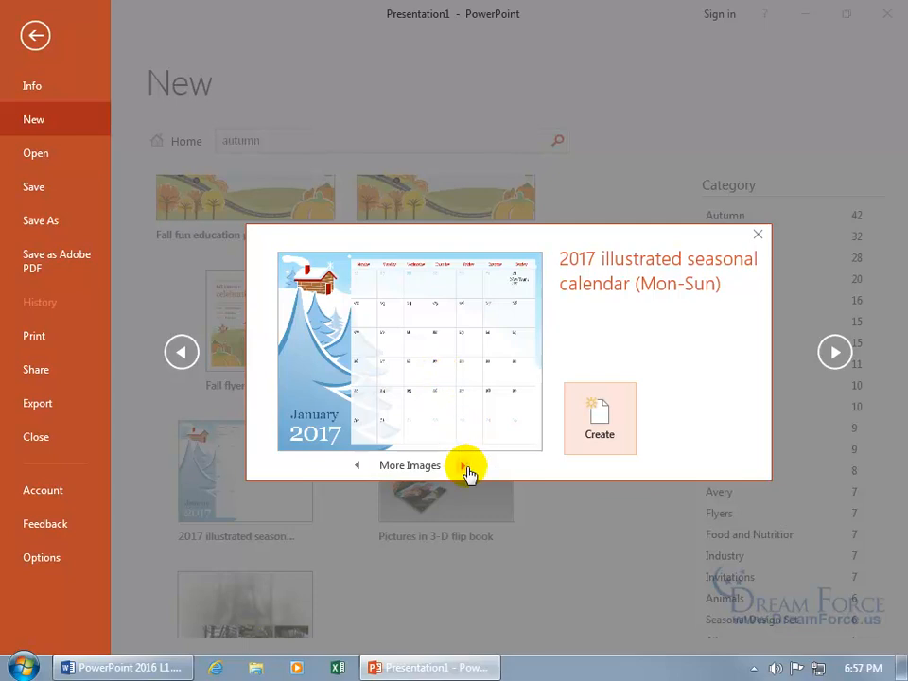
mouse_move(497, 458)
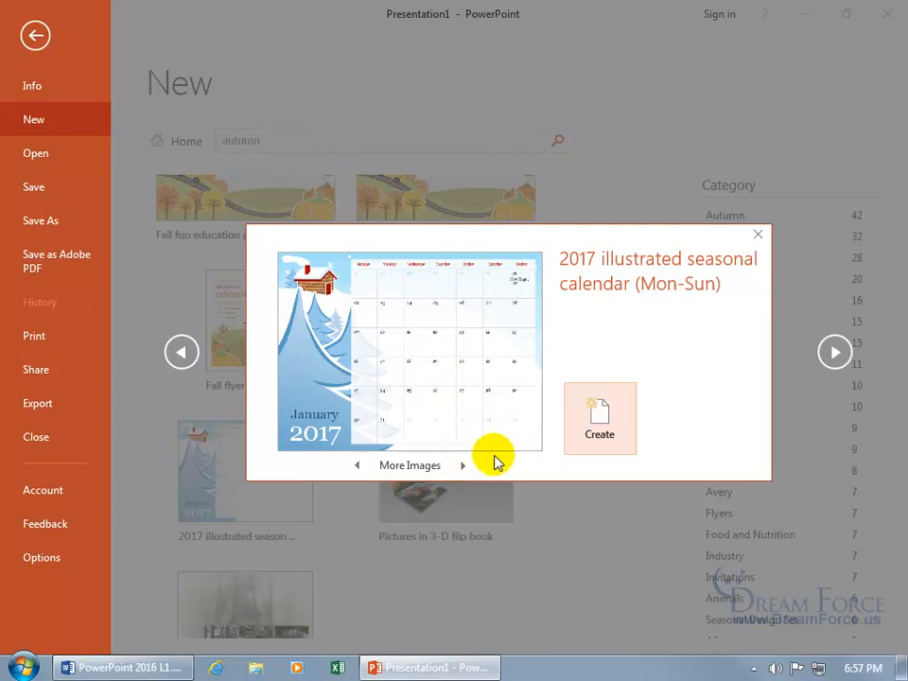
Browse the template's sample month images, then create the presentation from it
left_click(462, 465)
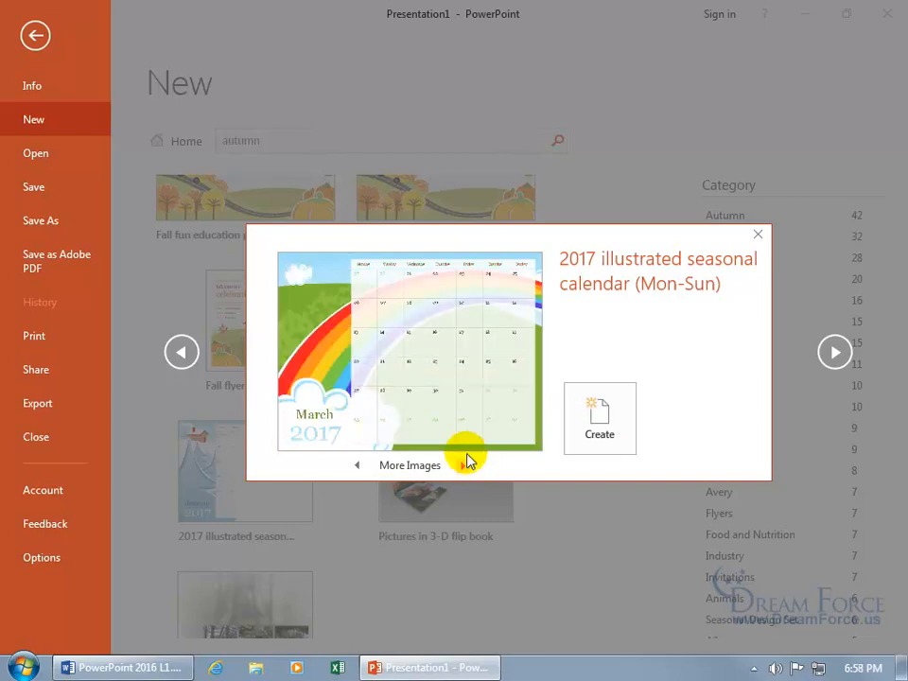
left_click(461, 464)
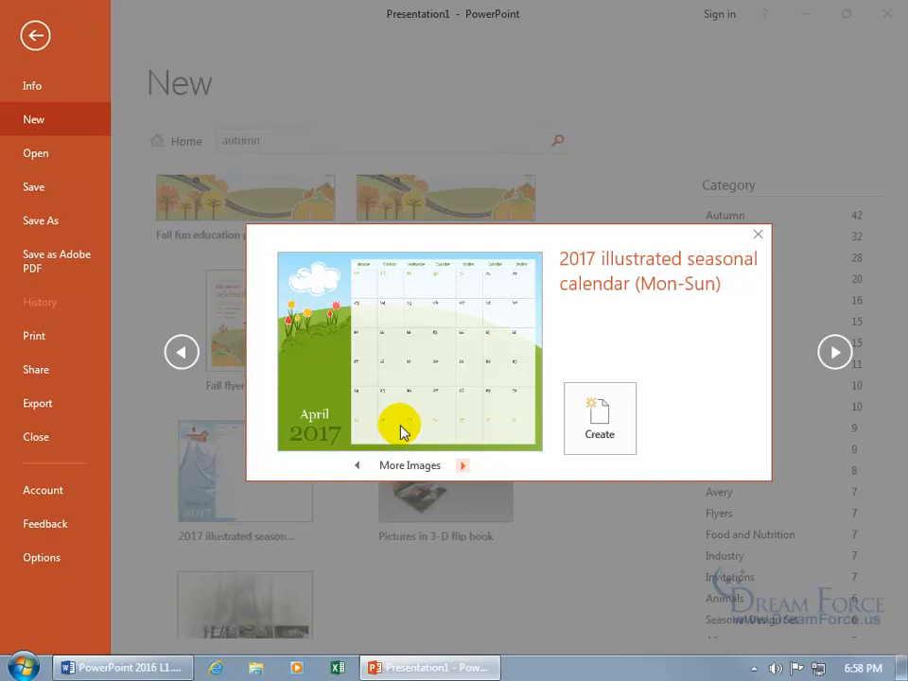
left_click(599, 432)
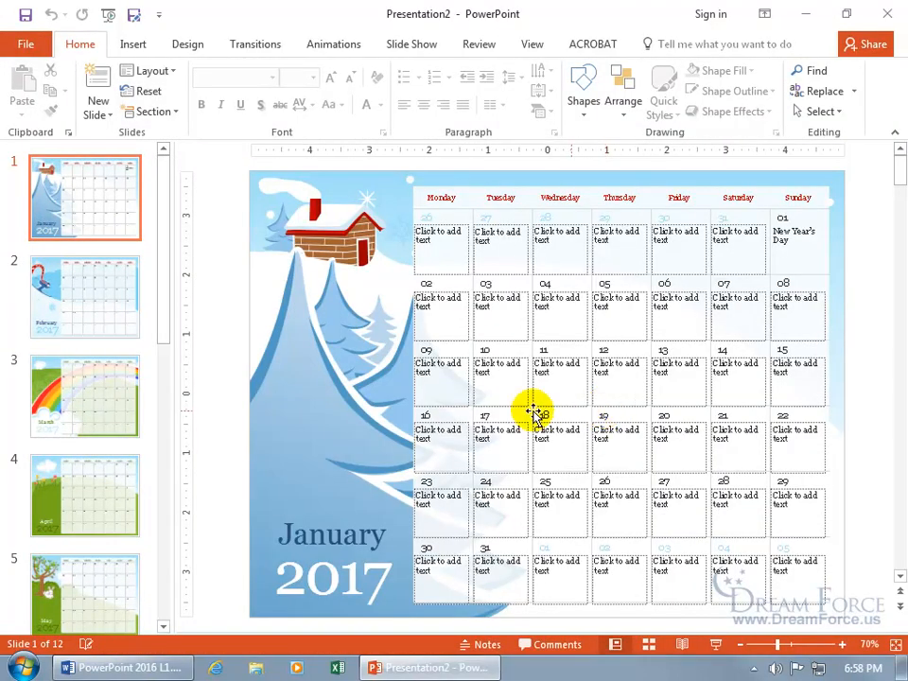
View the February and March slides from the thumbnail pane
left_click(84, 296)
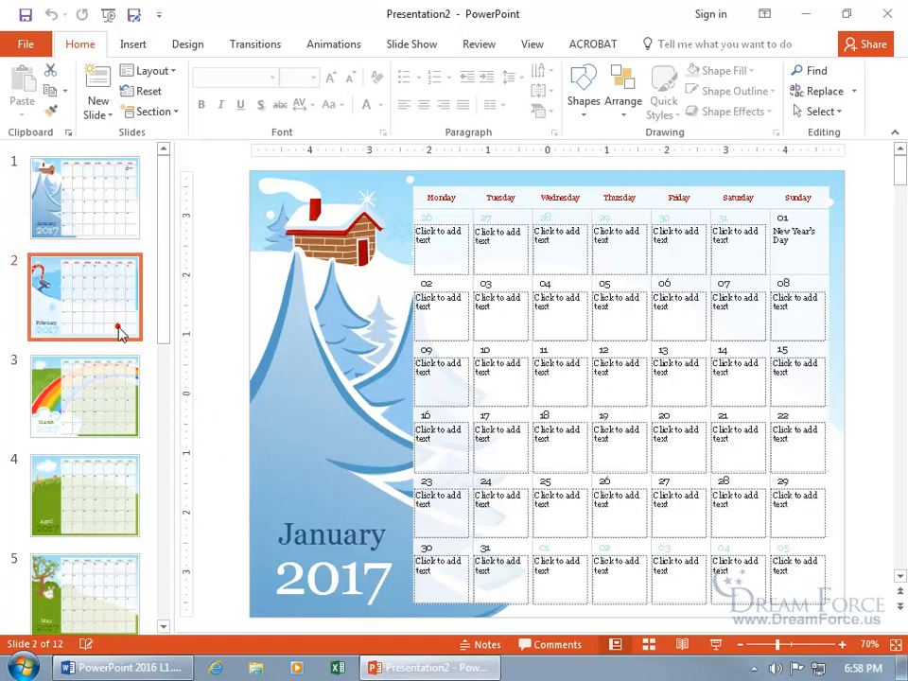
left_click(84, 297)
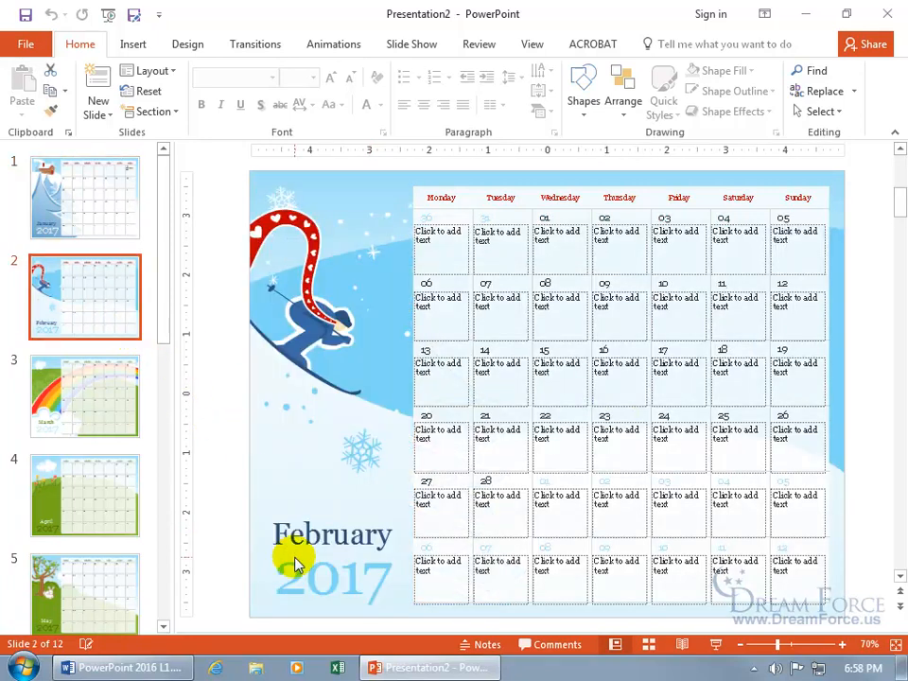
left_click(84, 395)
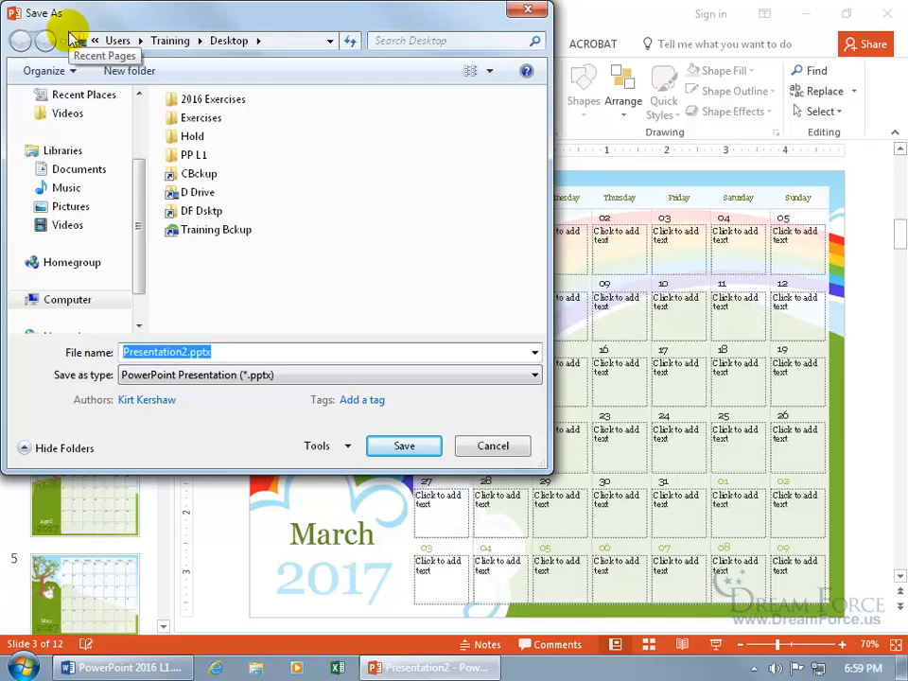
mouse_move(281, 161)
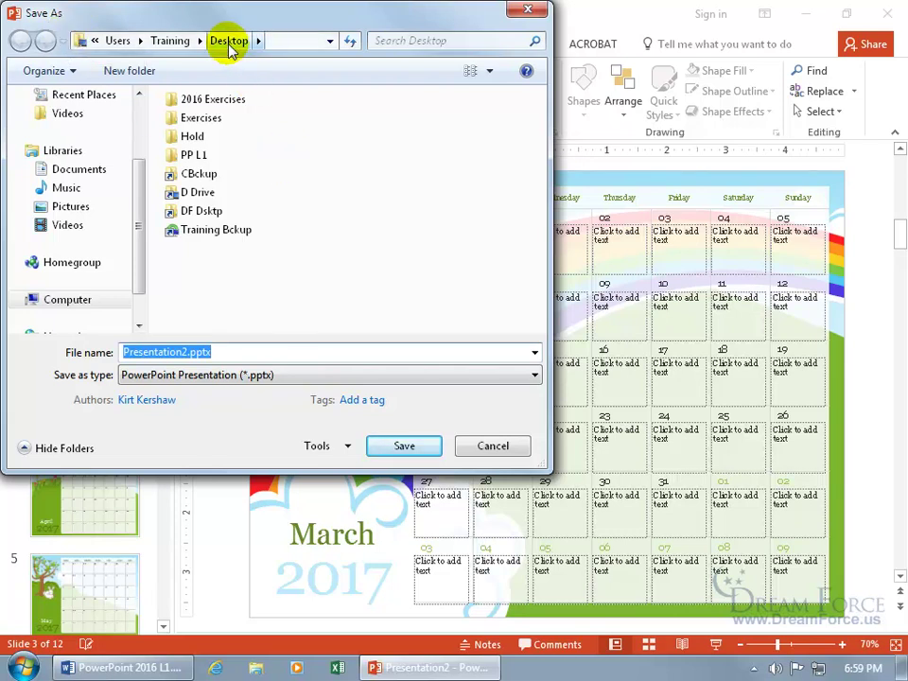
Save the presentation to the Desktop as '2017 Calendar Presentation'
left_click(165, 351)
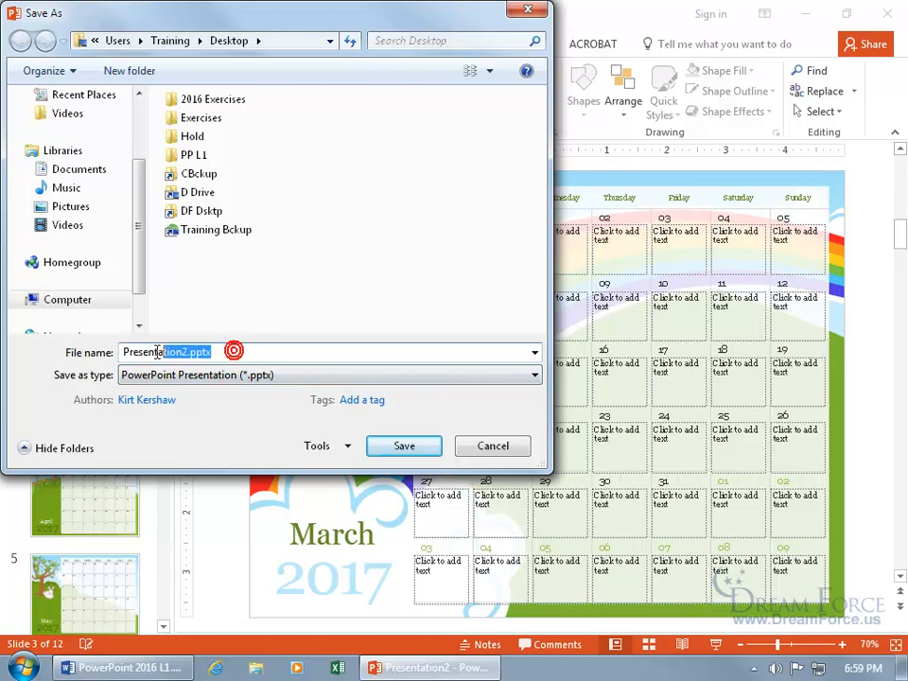
type("2017 Calendar")
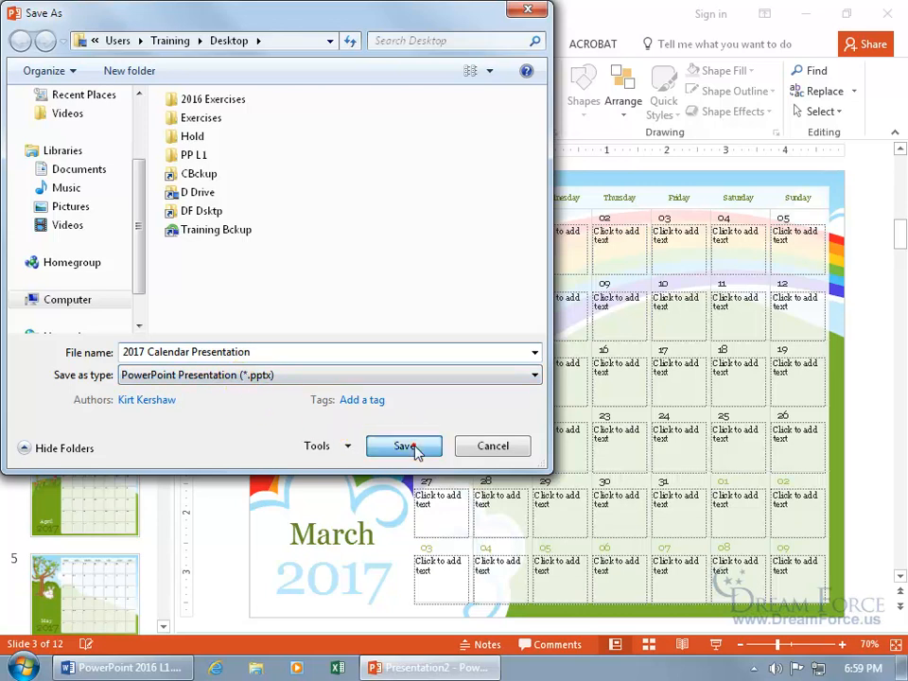
left_click(404, 446)
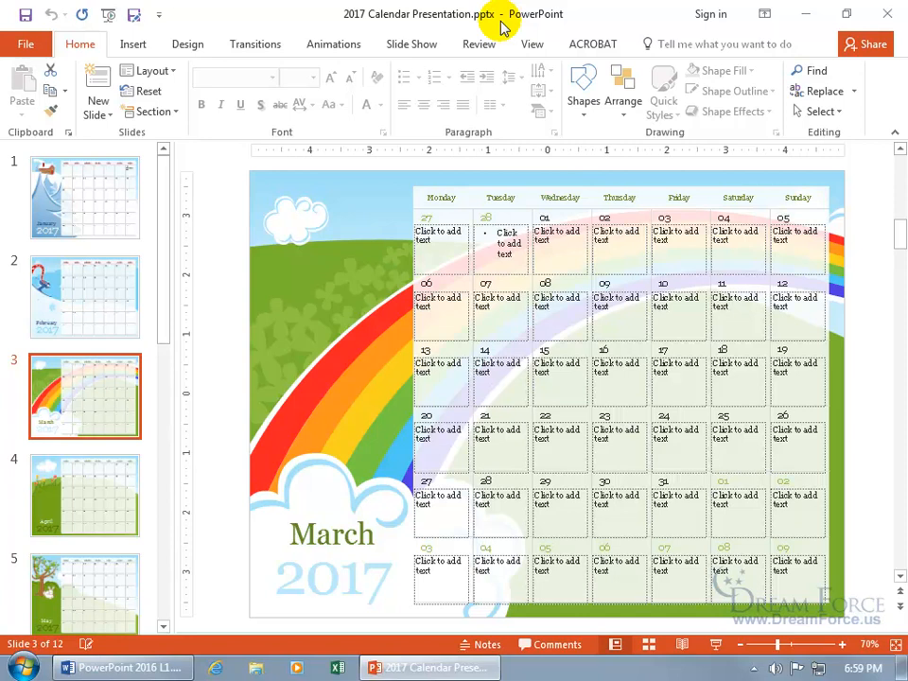
mouse_move(241, 240)
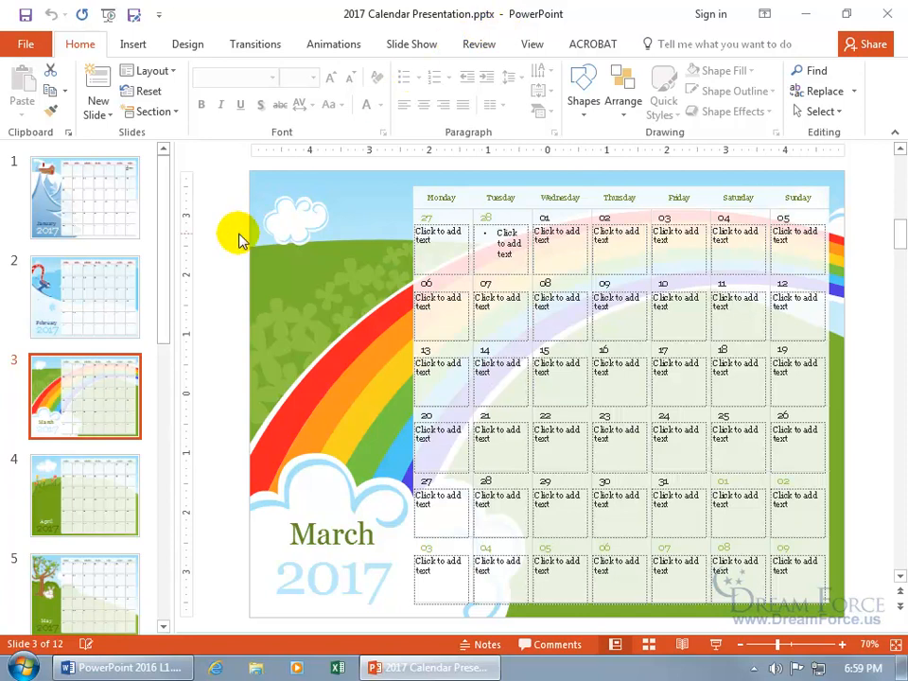